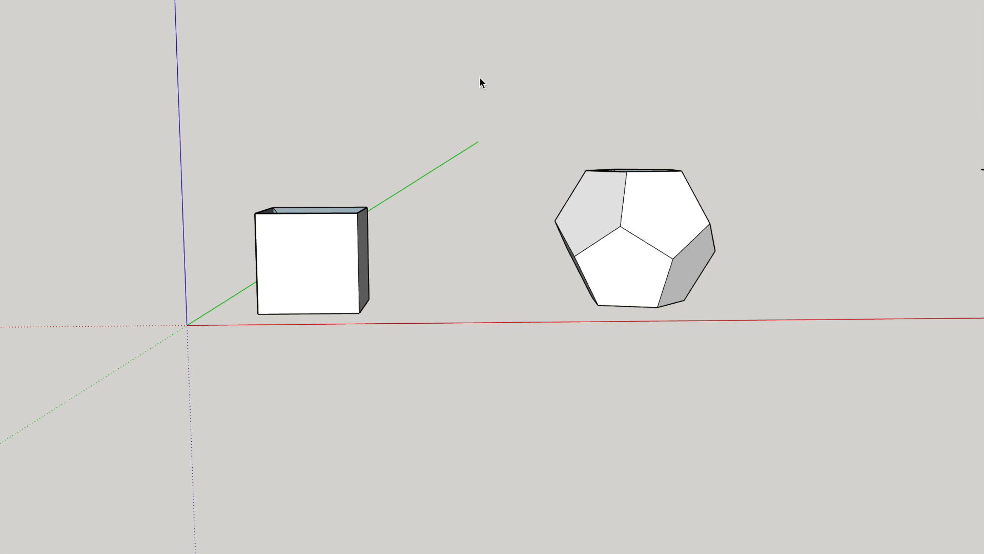
mouse_move(503, 60)
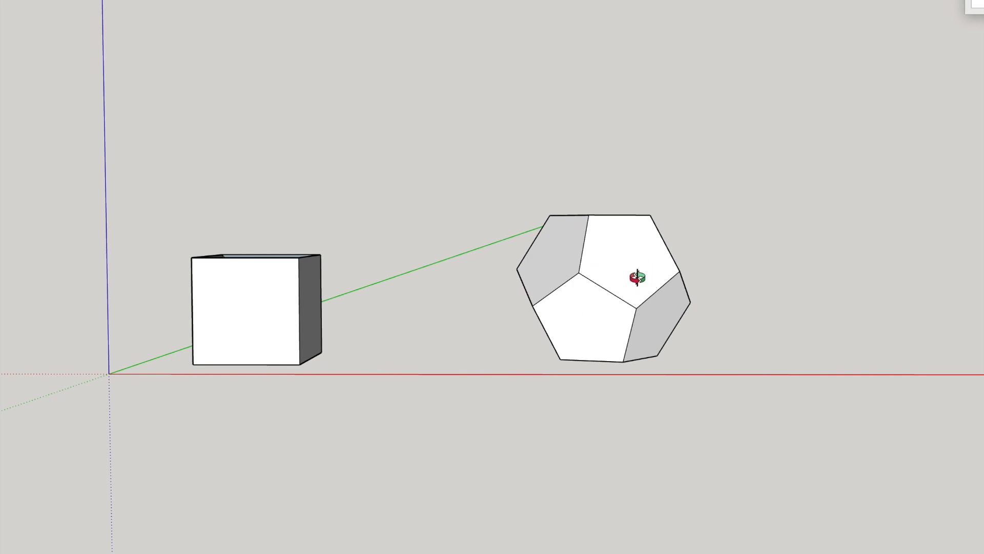
mouse_move(263, 302)
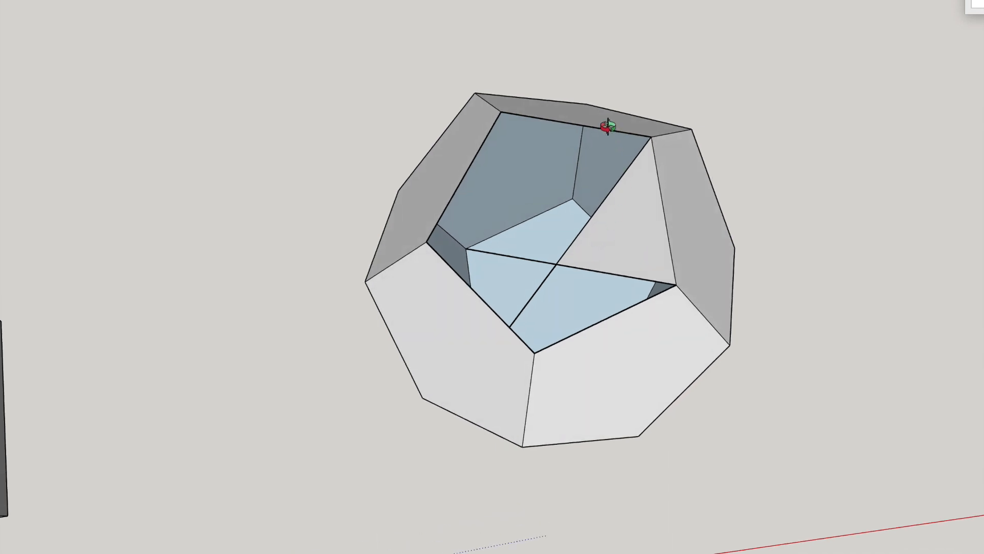
mouse_move(436, 273)
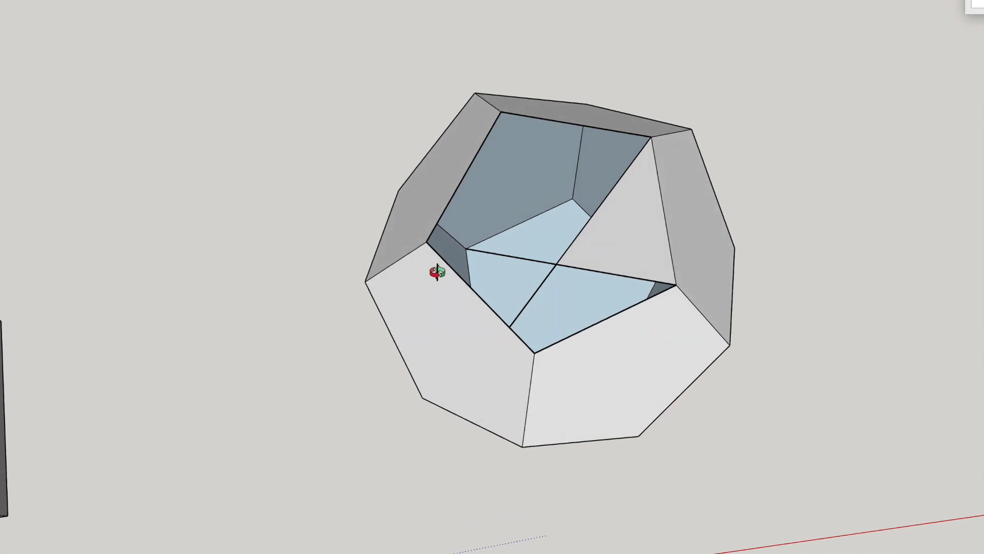
mouse_move(480, 336)
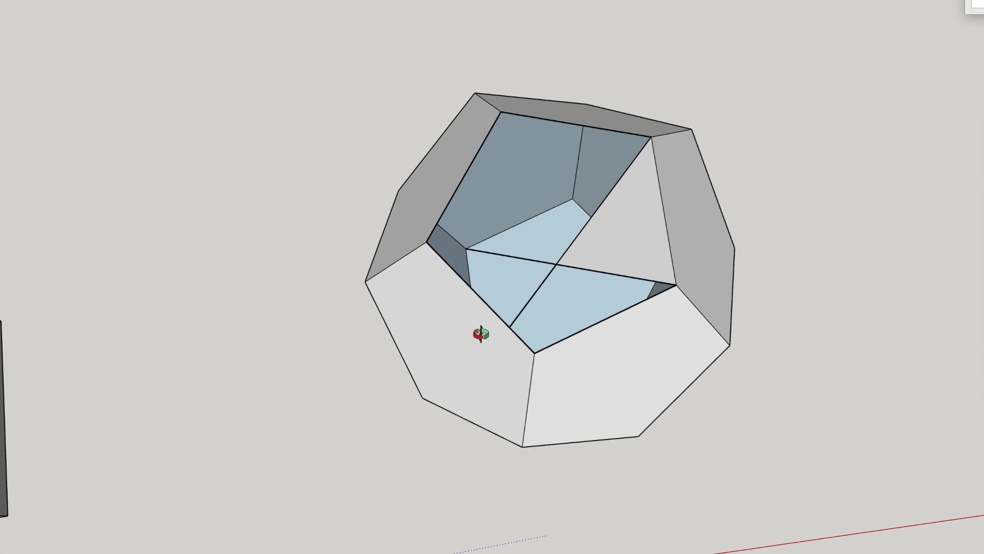
mouse_move(684, 210)
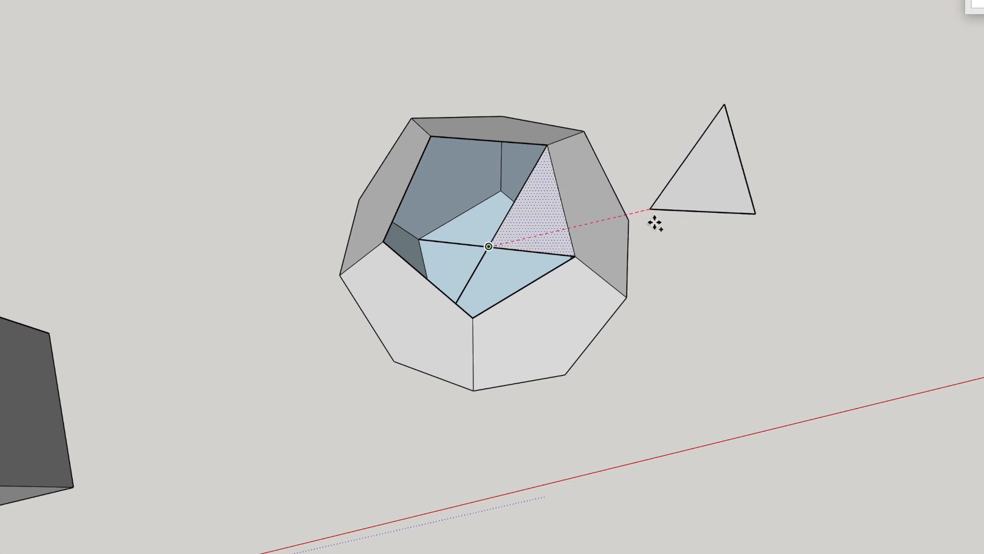
scroll(down, 3)
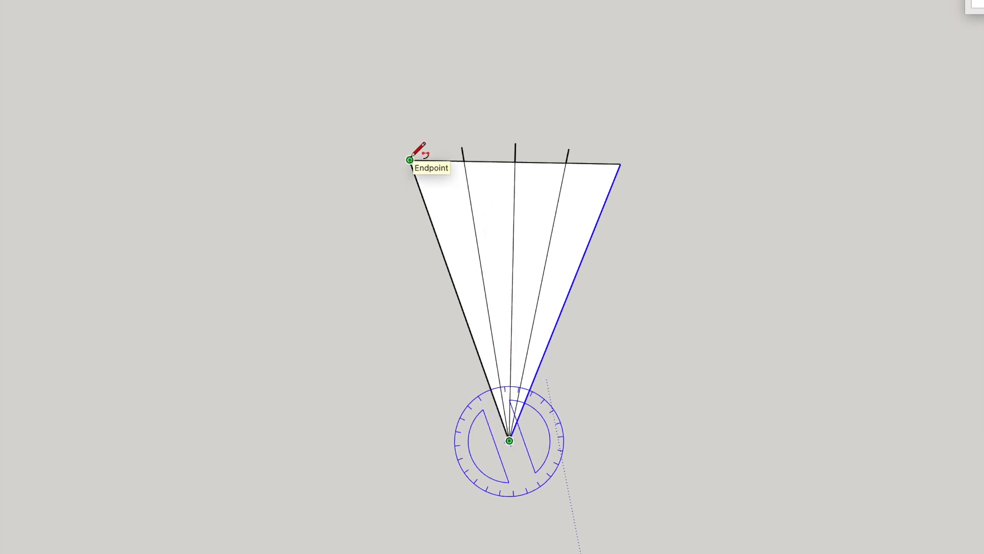
mouse_move(620, 165)
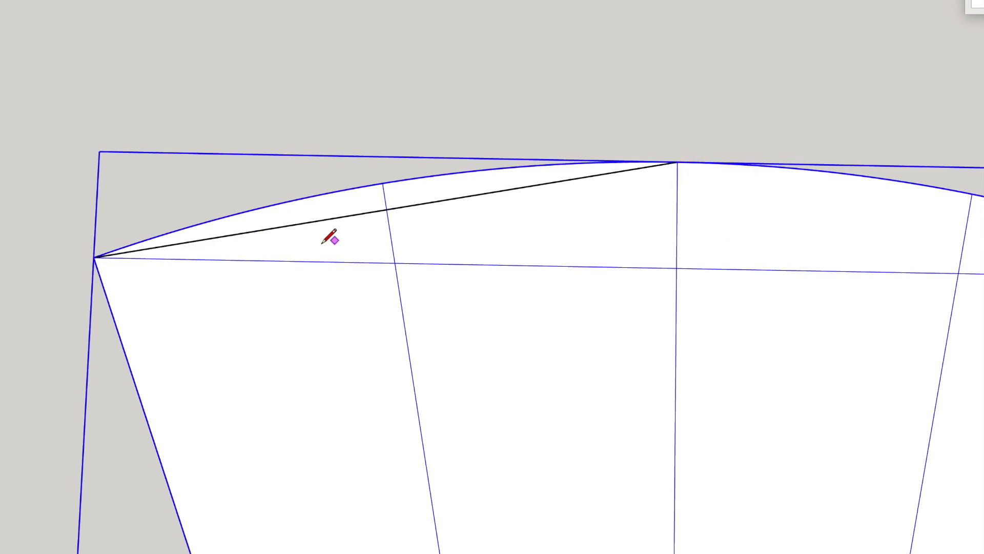
mouse_move(98, 258)
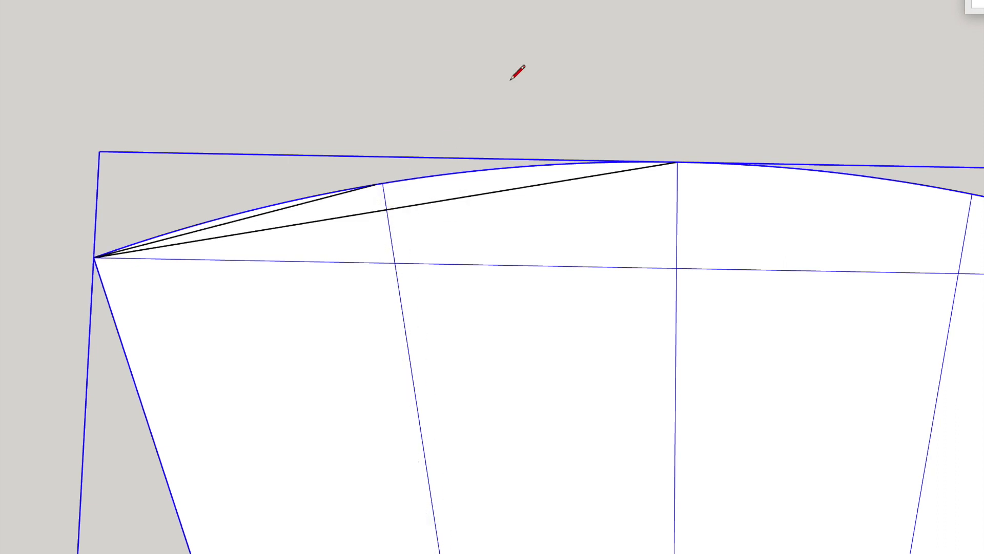
mouse_move(381, 182)
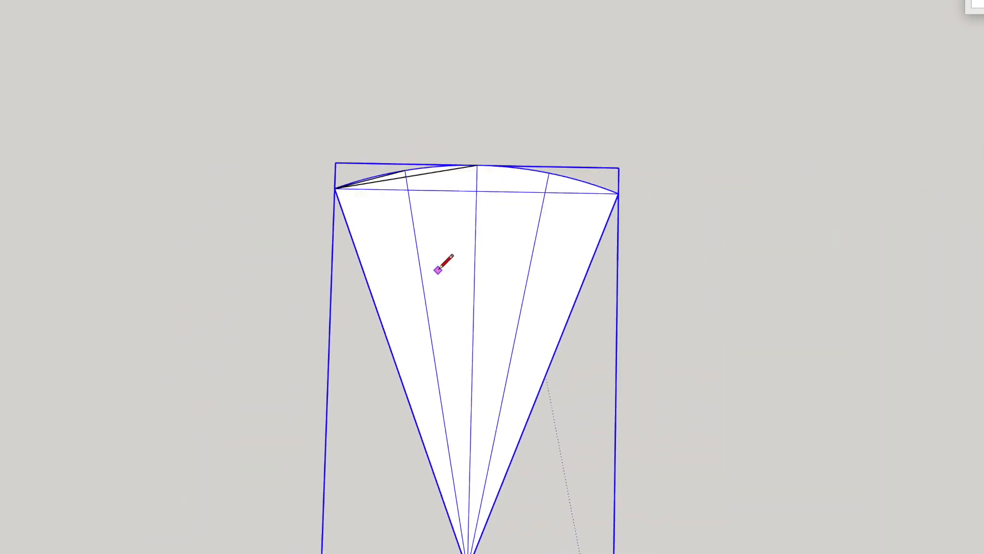
mouse_move(436, 158)
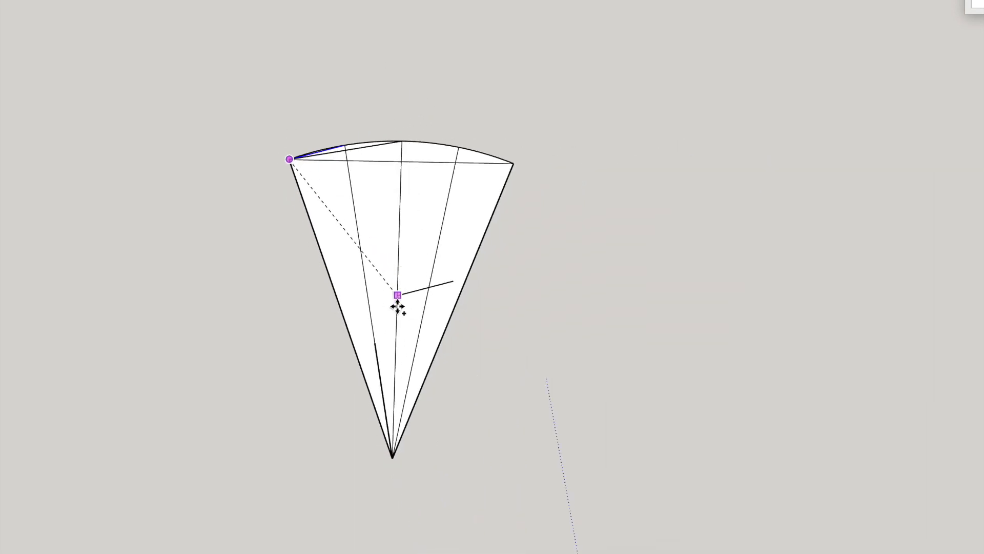
Move the short line onto the endpoint on the template's left edge.
drag(396, 295, 375, 343)
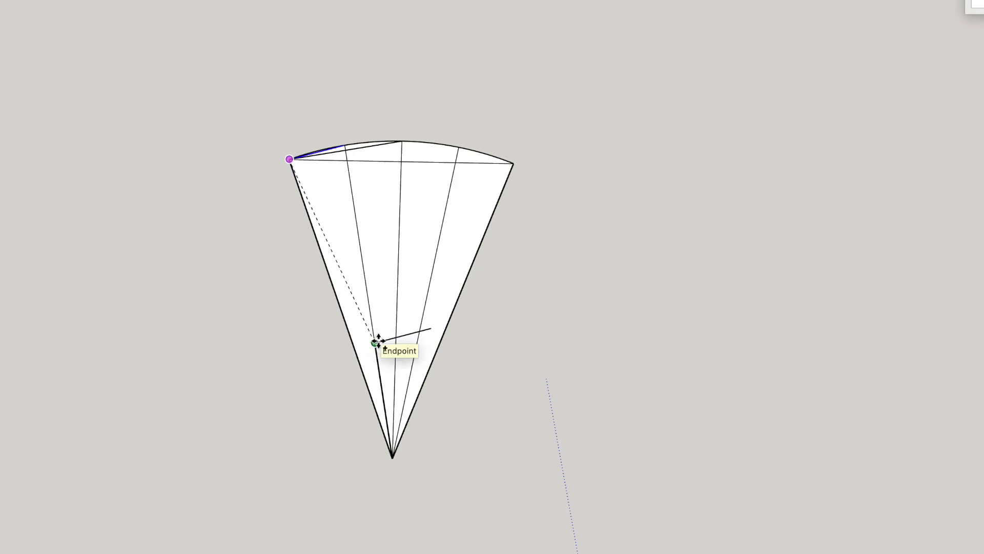
click(376, 343)
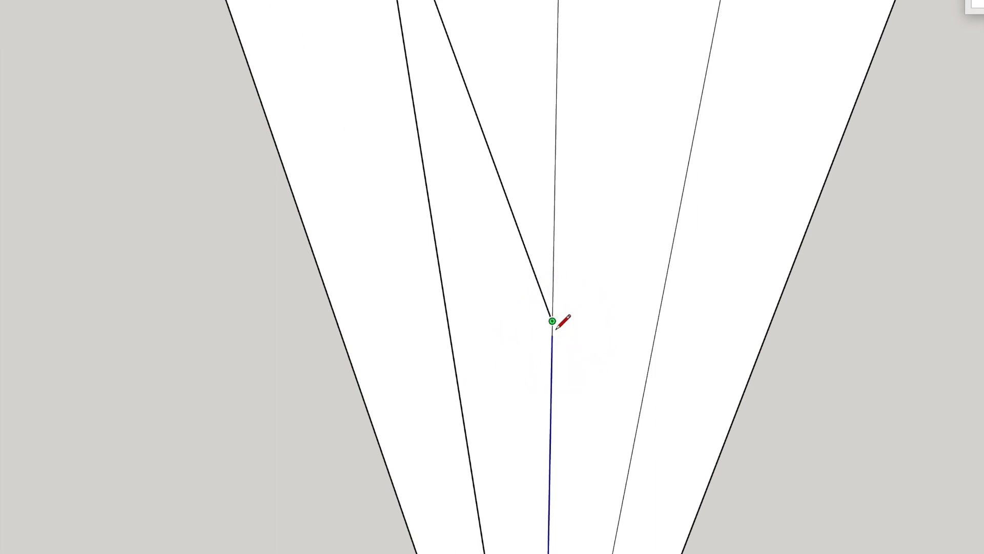
Right-click the kite-shaped plate face to bring up its context menu.
right_click(260, 320)
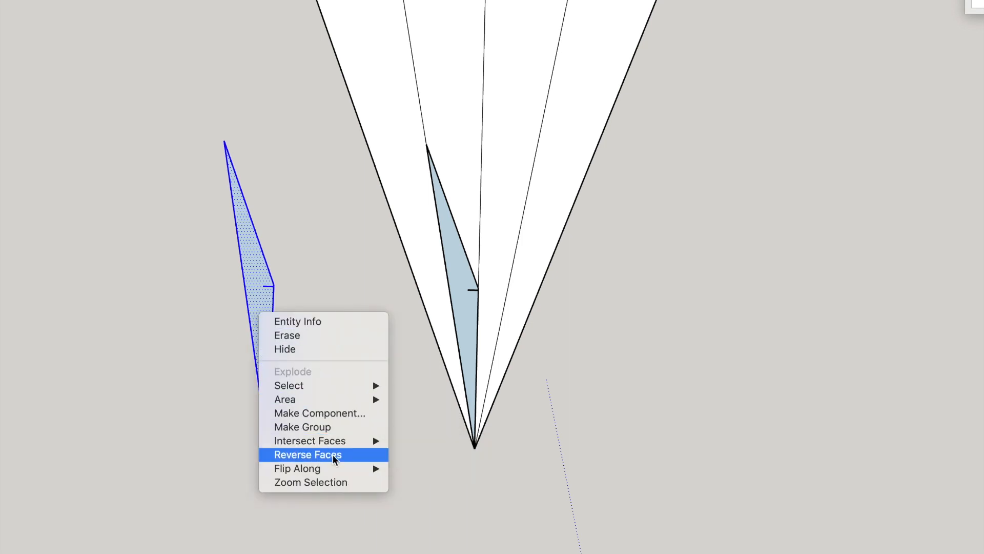
Choose Reverse Faces to flip the plate face to the correct side.
click(307, 453)
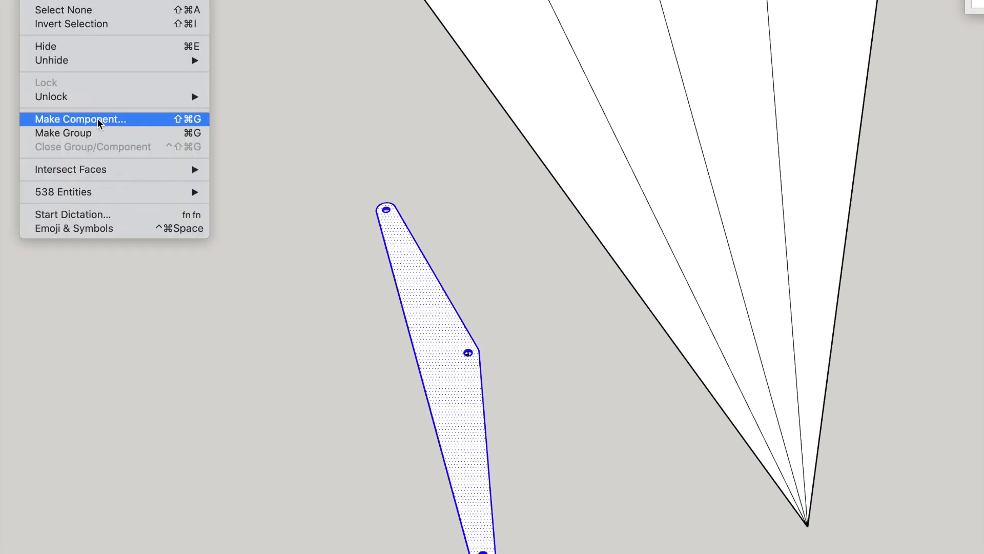
Make the holed plate a component with Replace selection kept on.
click(80, 119)
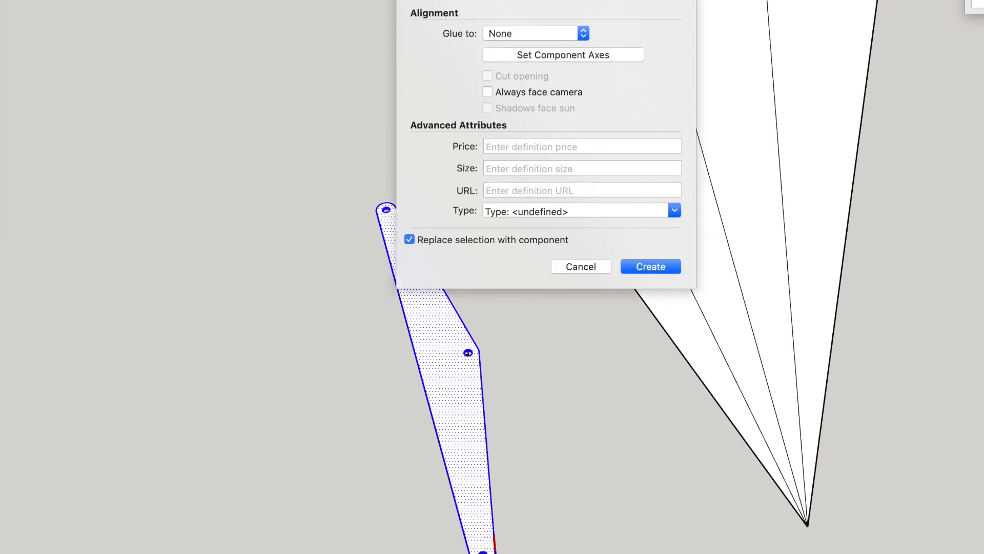
mouse_move(408, 492)
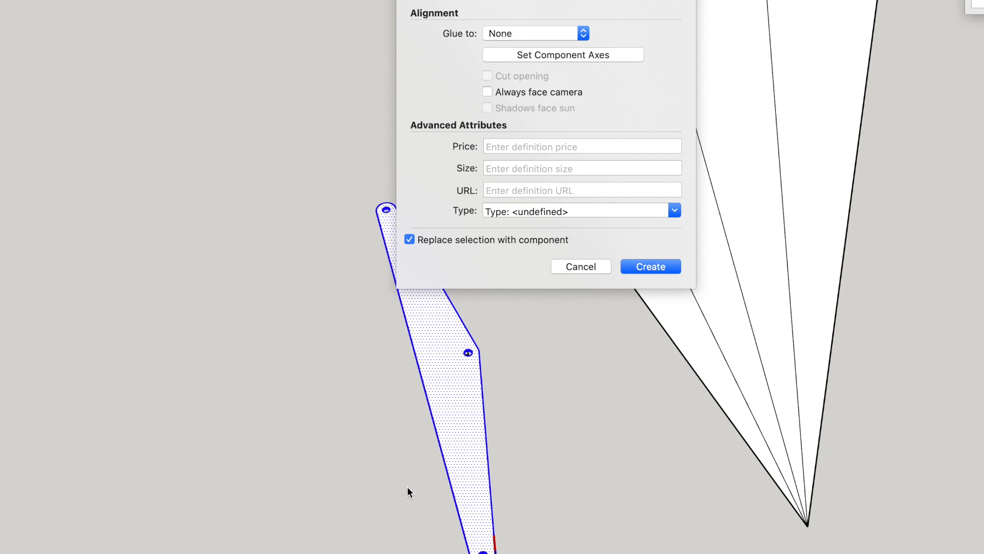
click(650, 266)
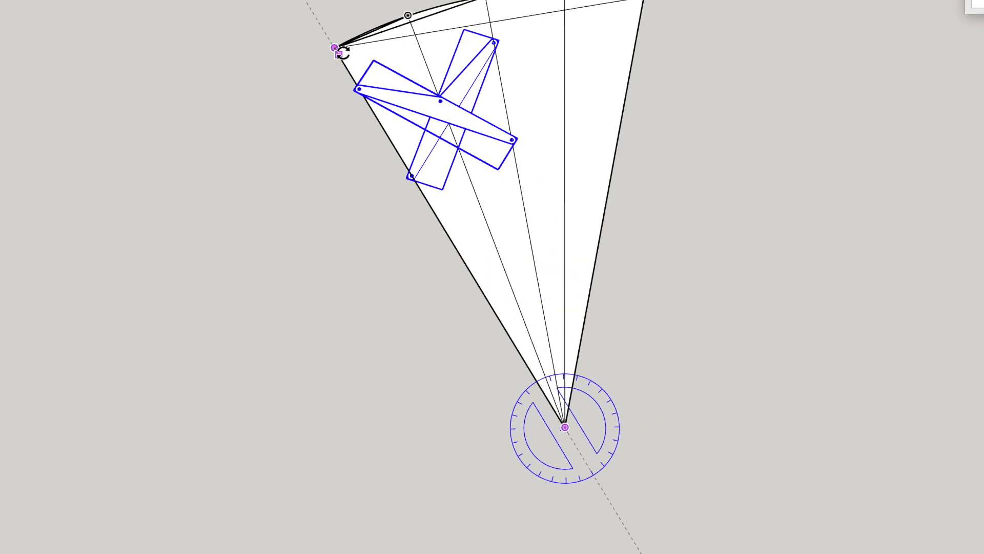
Rotate the crossed plate components so their holes align along the template lines.
drag(561, 430, 590, 141)
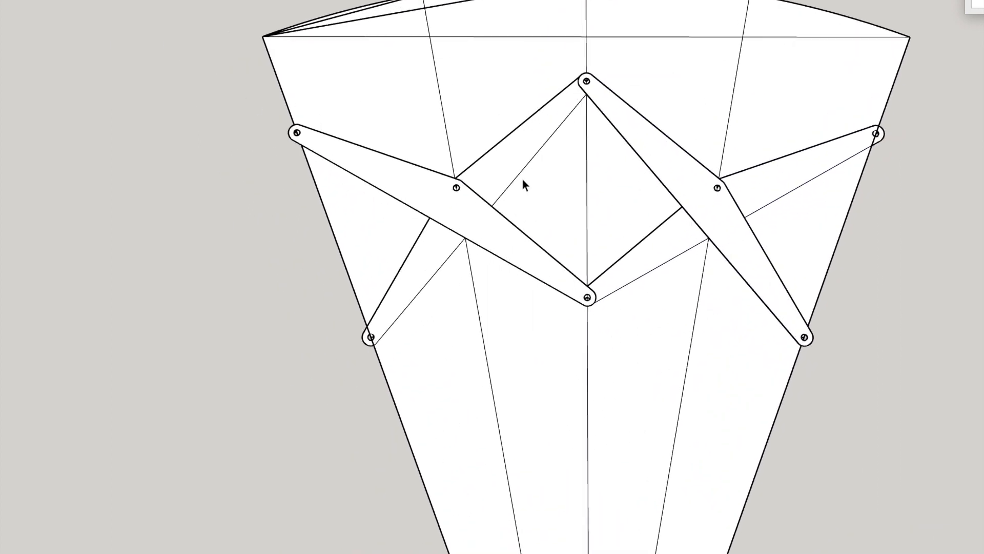
mouse_move(357, 166)
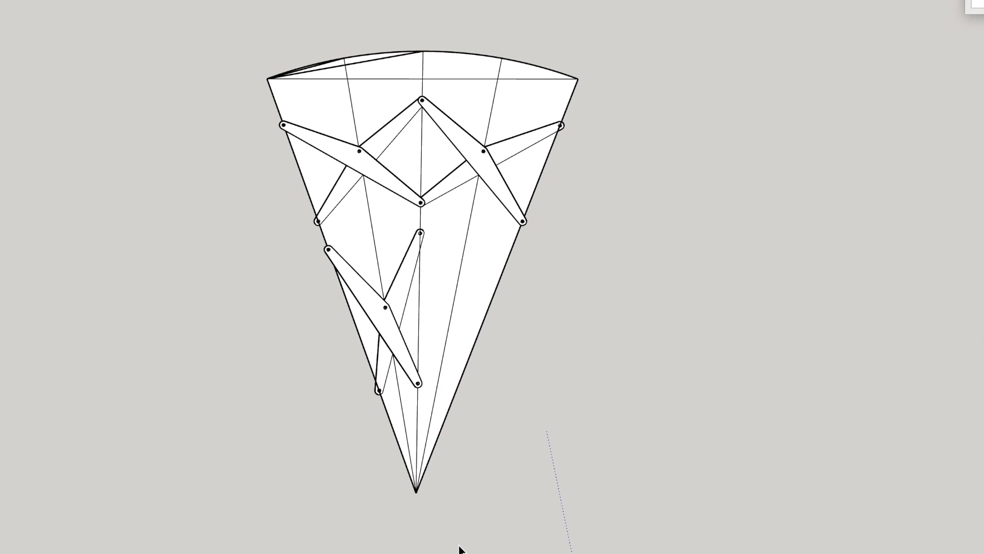
mouse_move(374, 161)
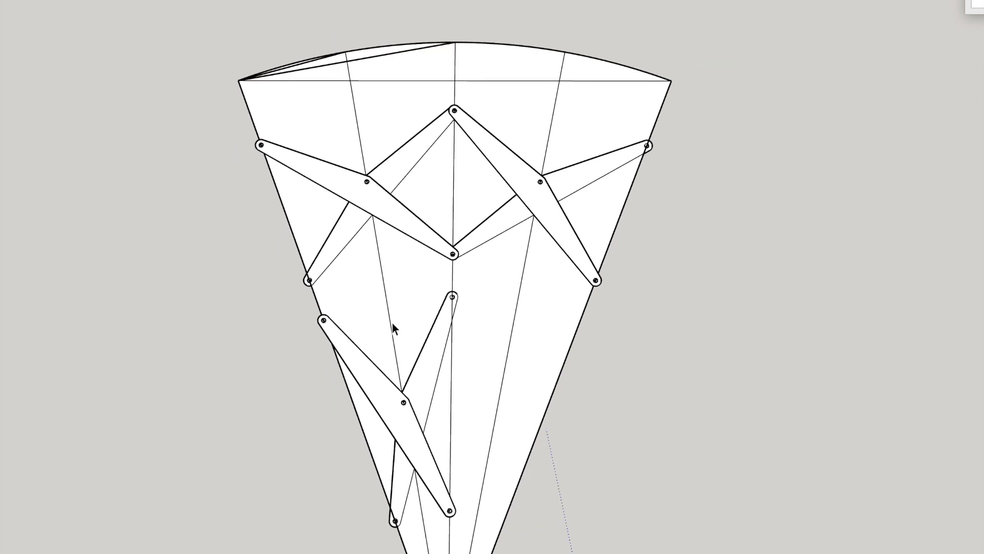
mouse_move(357, 196)
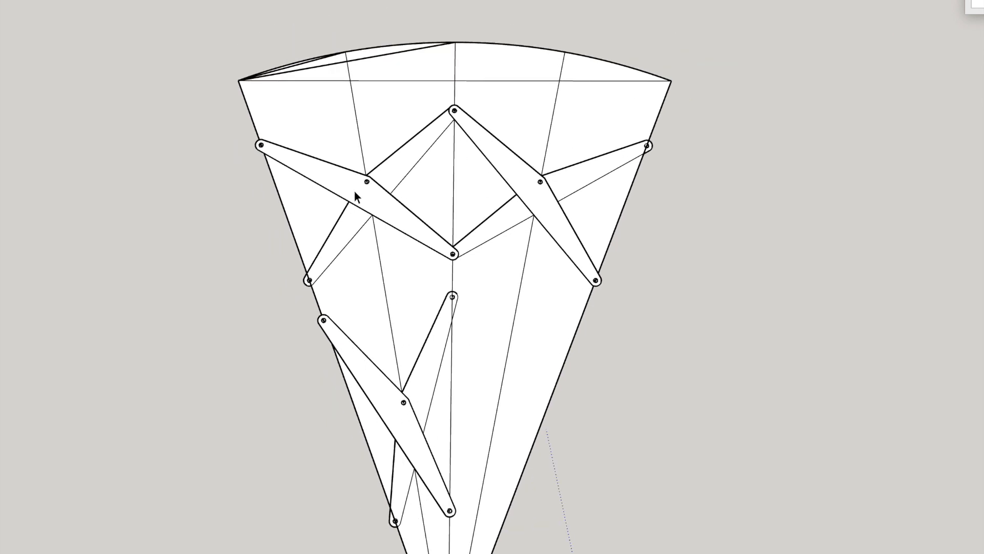
mouse_move(618, 184)
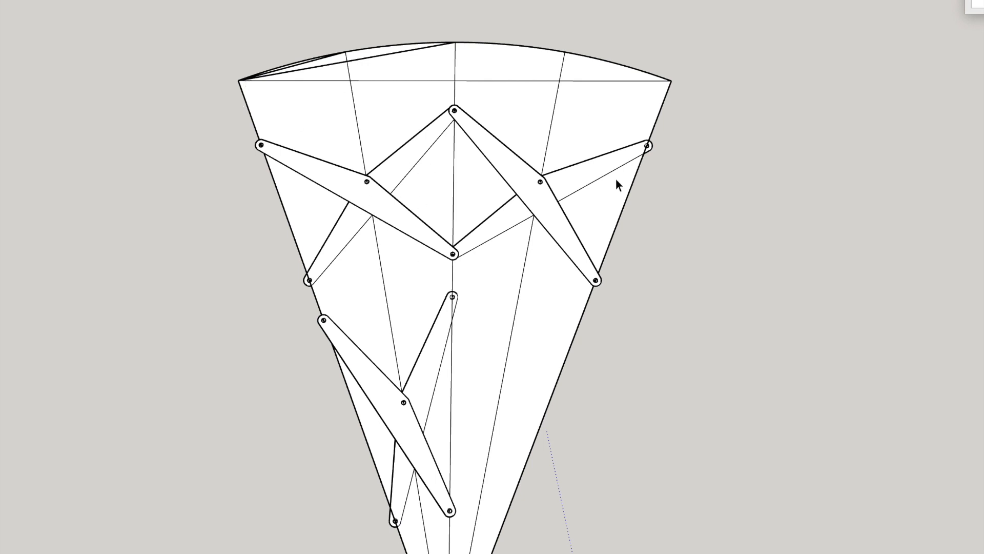
mouse_move(432, 107)
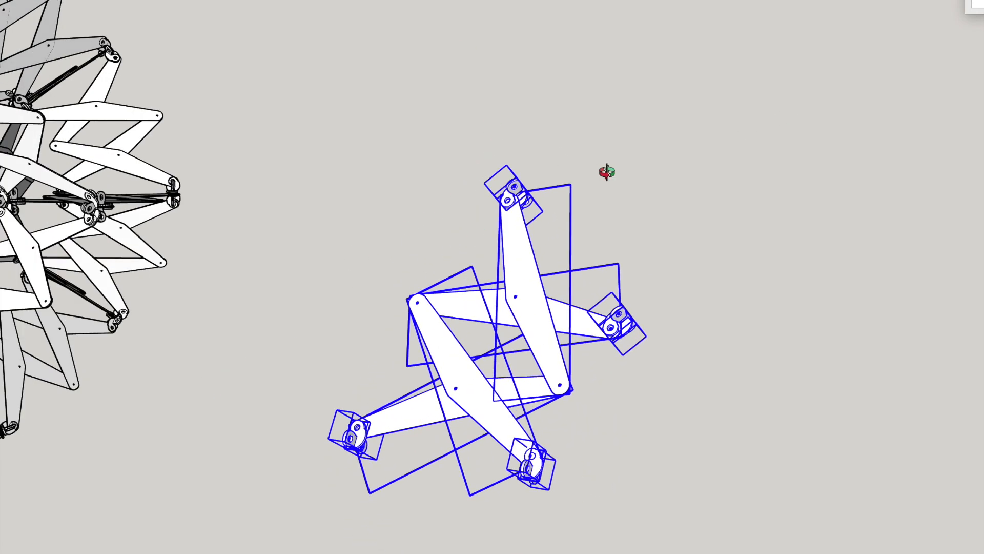
Orbit around the plate-and-hub assembly beside the scissor-hub dodecahedron.
drag(606, 171, 593, 412)
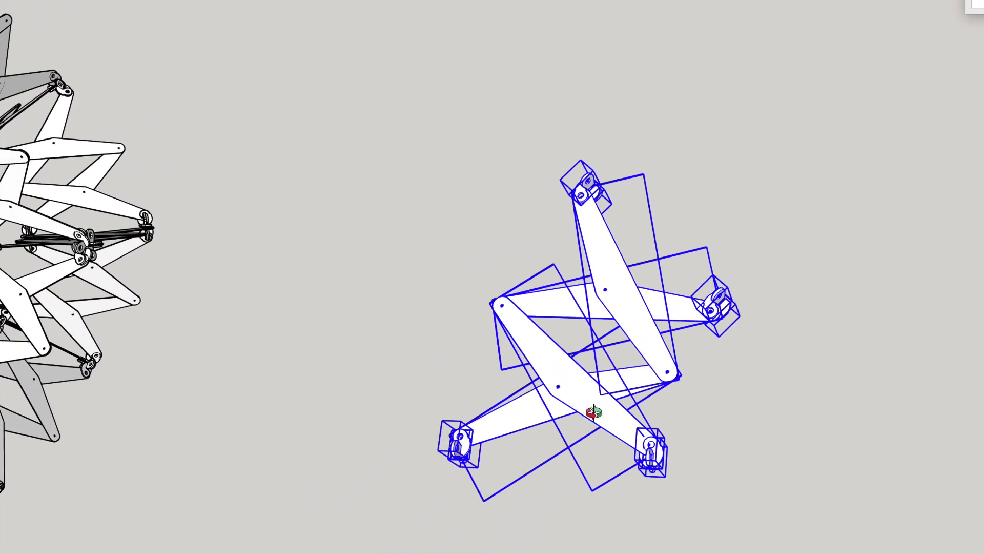